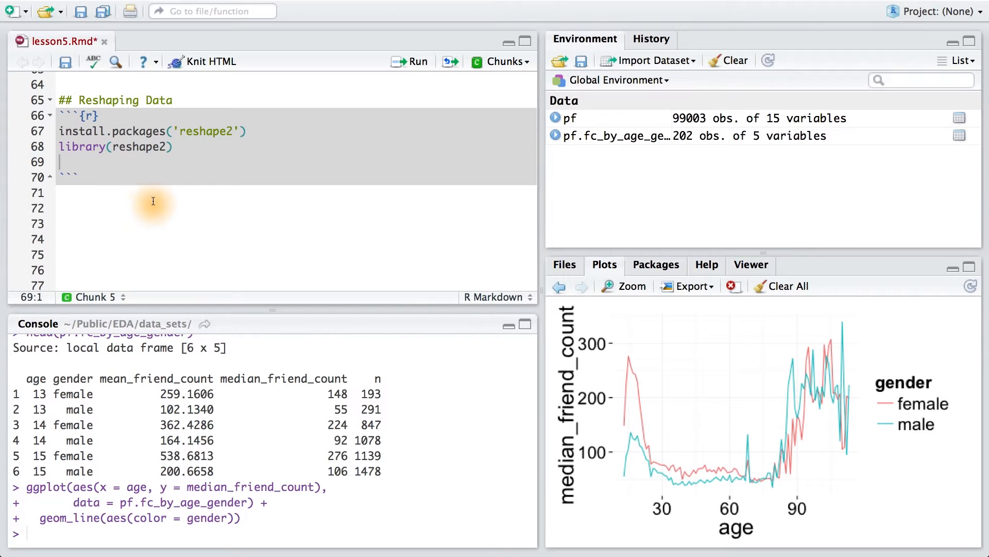
mouse_move(189, 137)
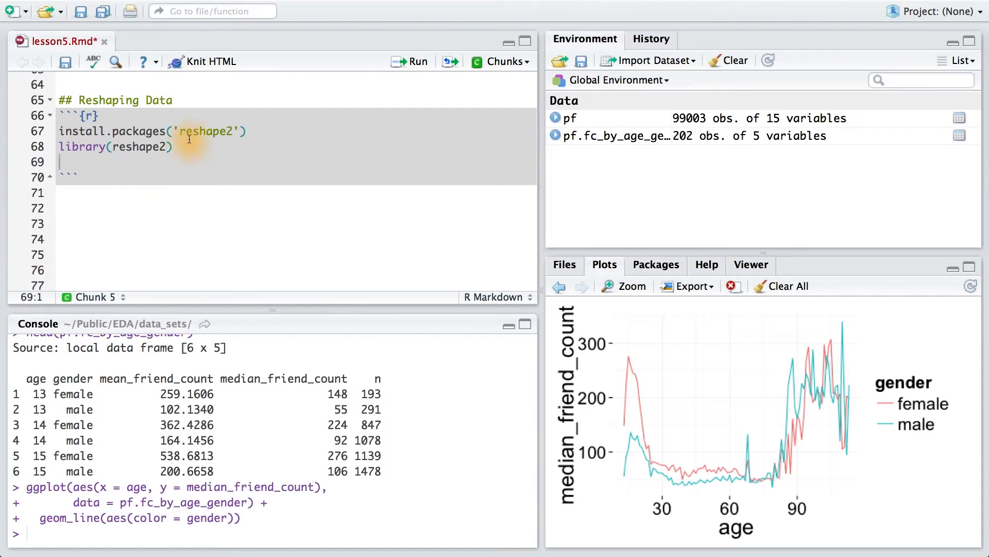
mouse_move(203, 148)
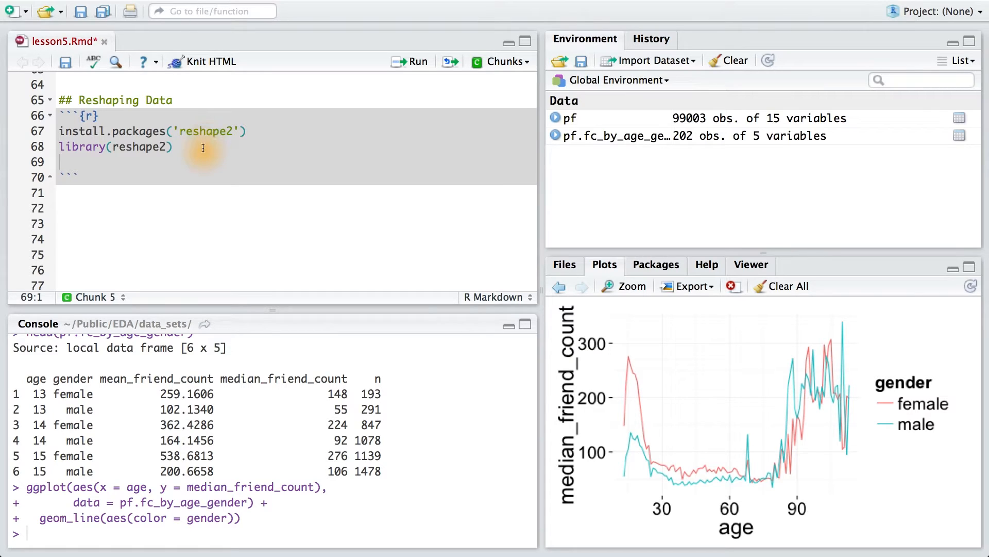
- Run the install.packages('reshape2') line so the package downloads and installs
left_click(174, 147)
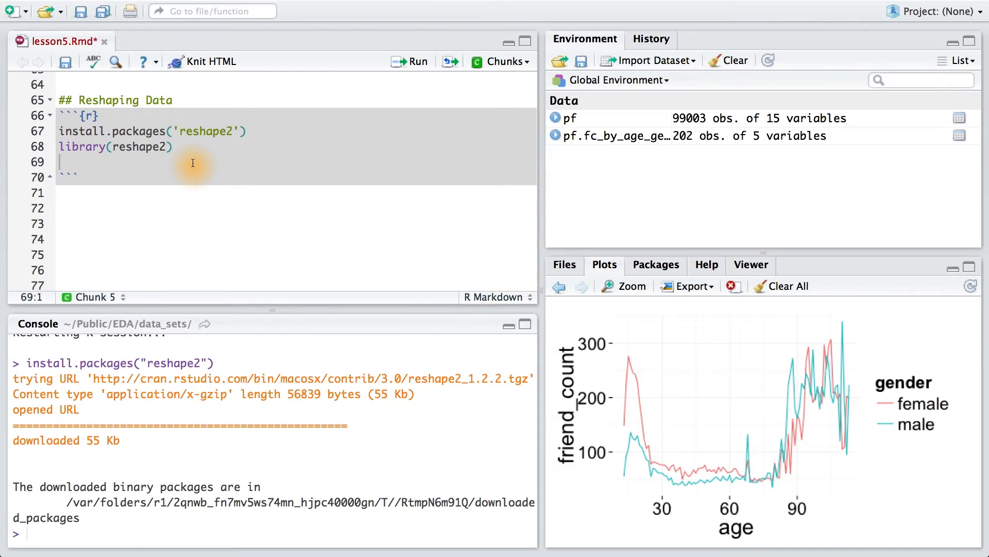
- Type pf.fc_by_age_gender.wide <- dcast() on line 70
type("pf.fc_by_age_gender")
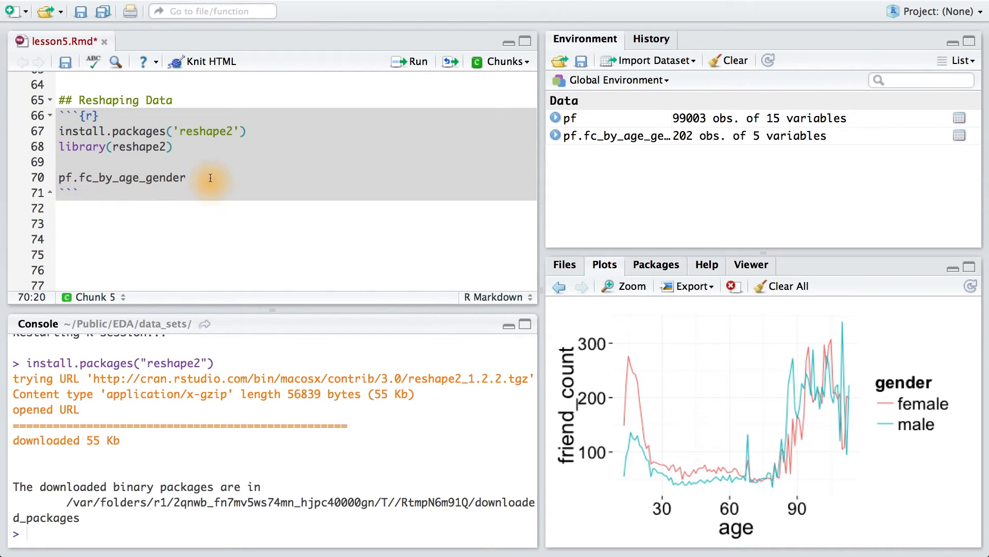
type(".wi")
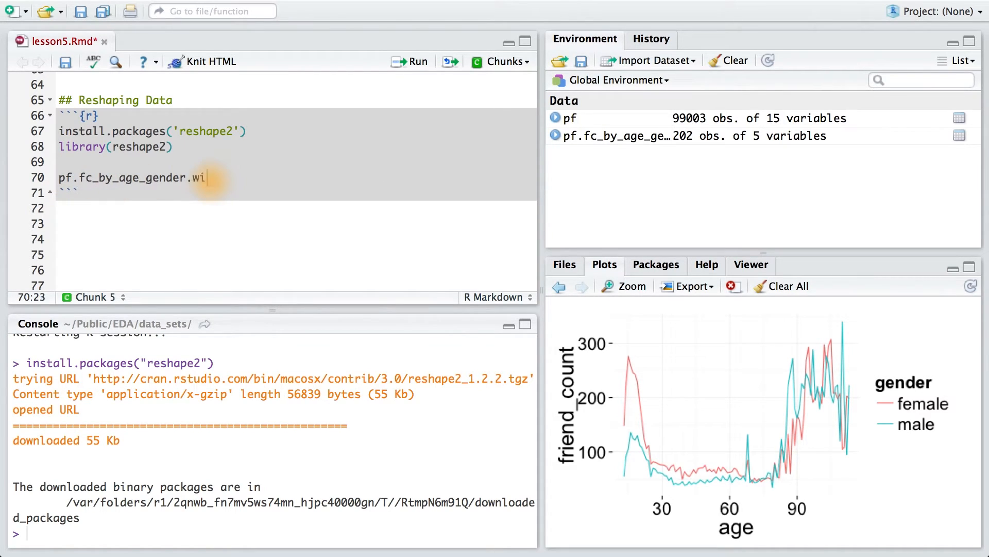
type("de <-")
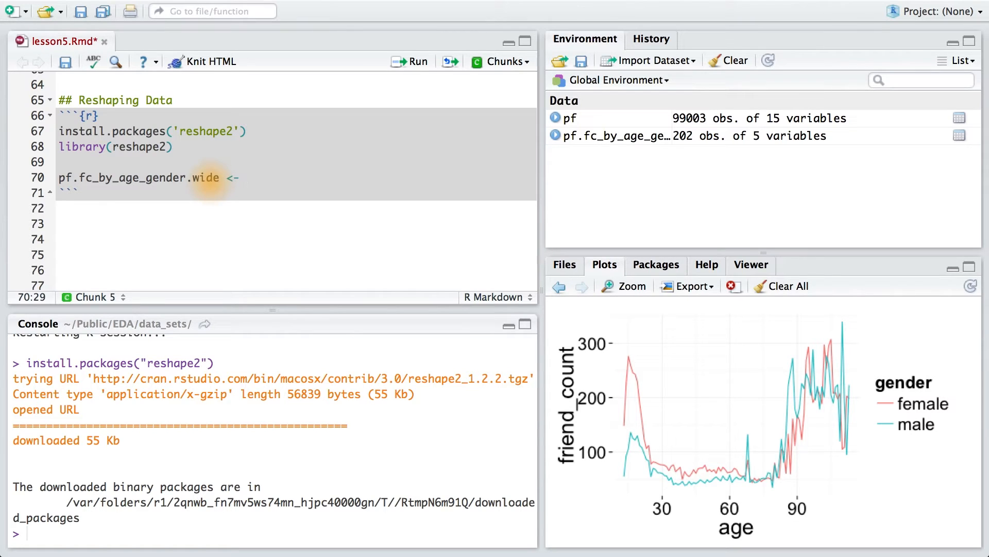
type("dcast()")
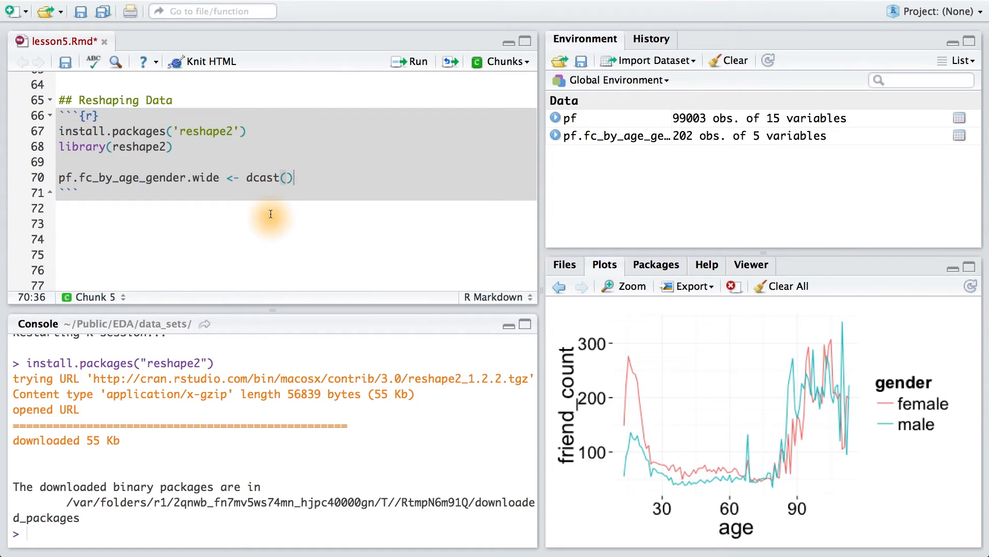
- Fill dcast with pf.fc_by_age_gender, age ~ gender and value.var 'median_friend_count', then run it
type("pf.fc_by_age_gender,")
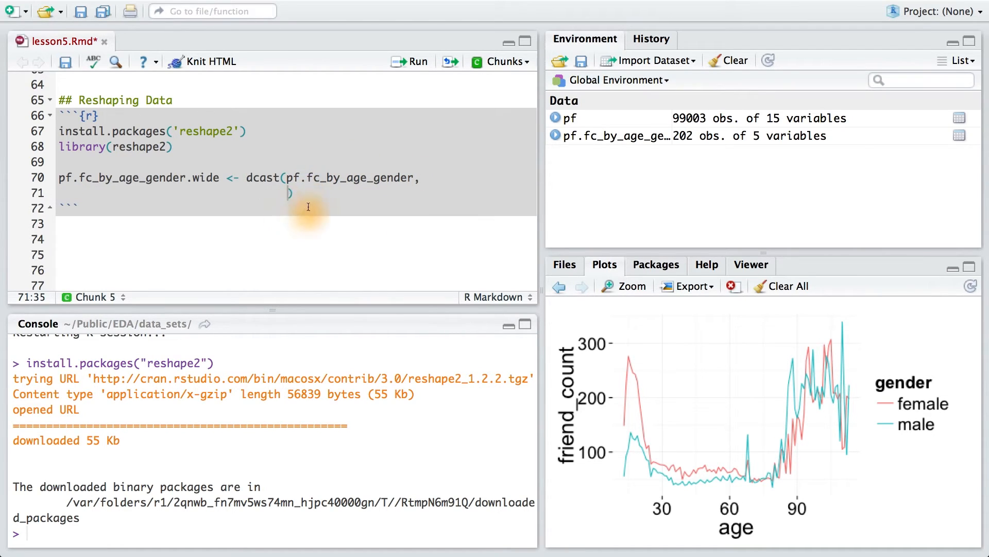
mouse_move(299, 203)
type("~ ")
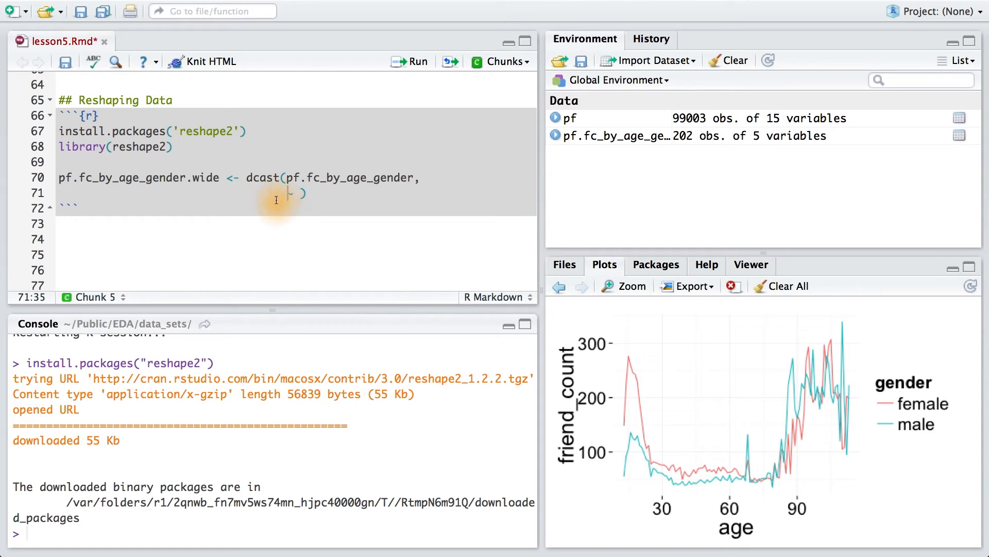
type("age")
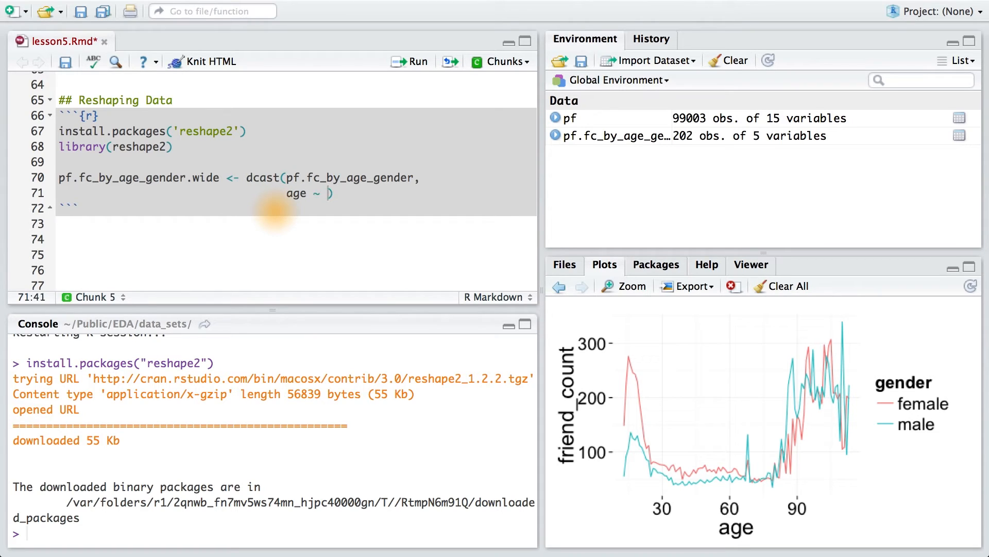
type("gender,")
type("value.var = 'median_friend_count')")
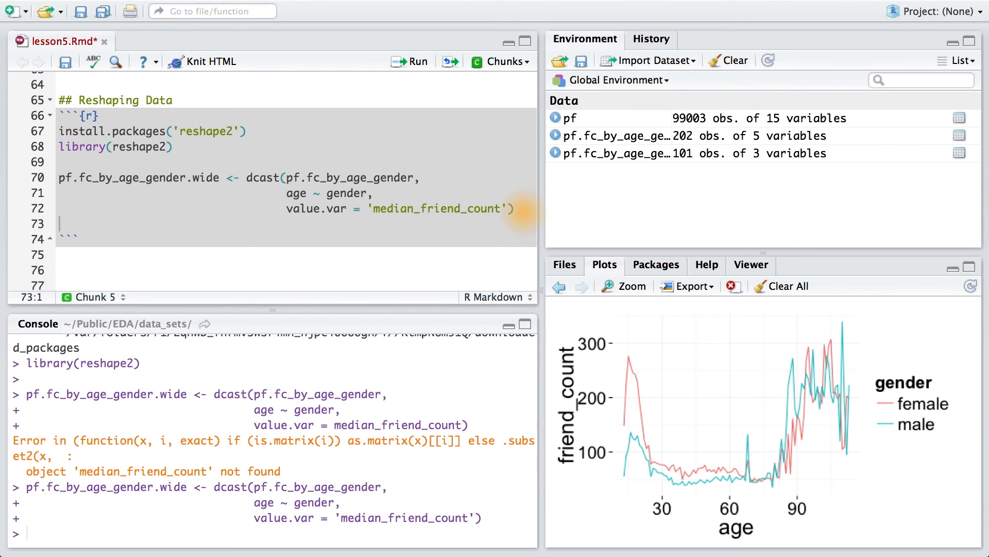
- Add and run head(pf.fc_by_age_gender.wide) to print female and male median friend counts by age
type("head(pf.fc_by_age_gender.wide)")
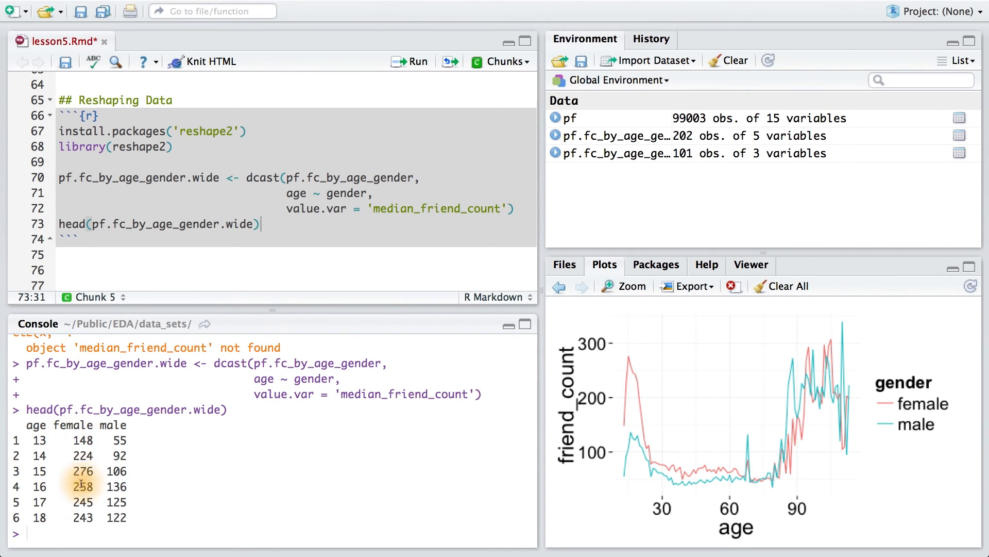
mouse_move(127, 525)
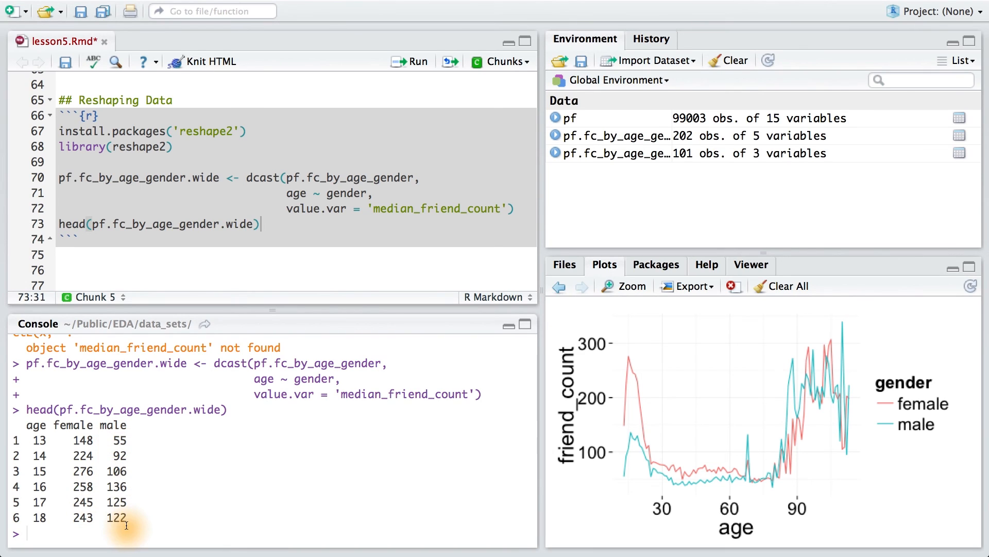
mouse_move(142, 512)
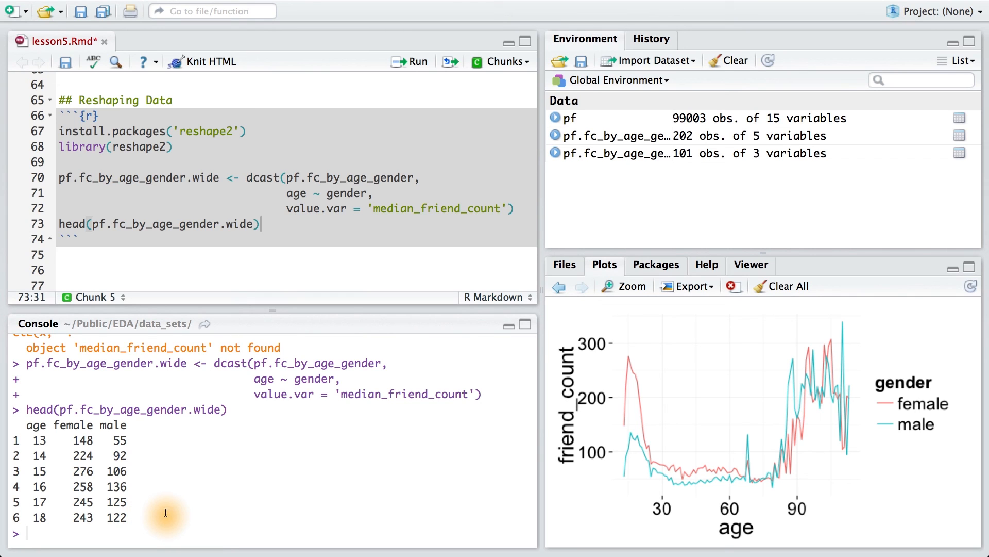
mouse_move(233, 506)
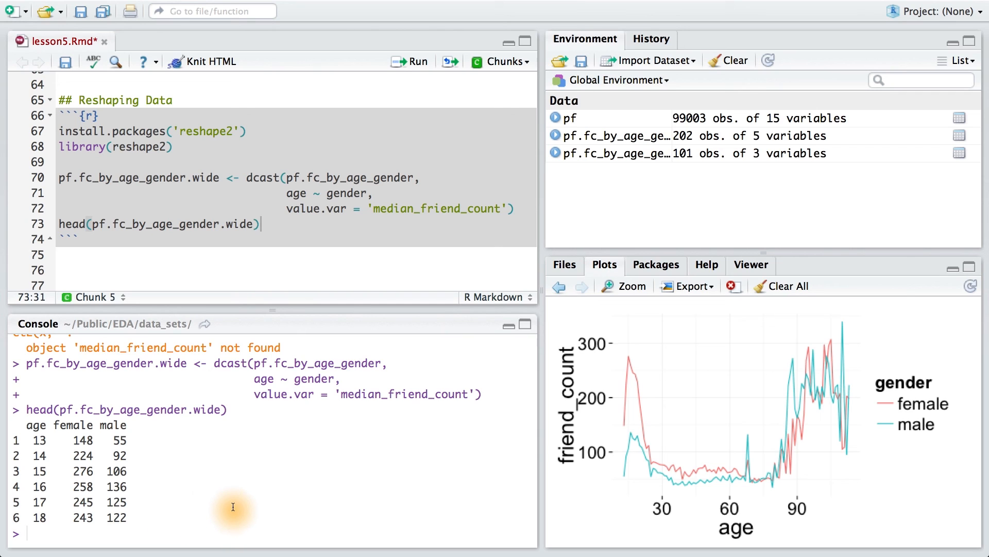